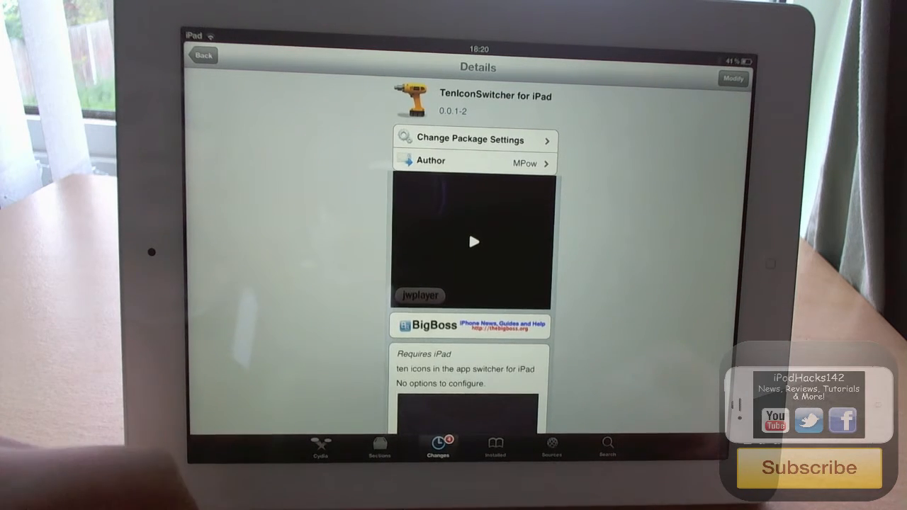
# Scroll down the TenIconSwitcher for iPad details page to read its description and screenshot
pyautogui.scroll(-3)
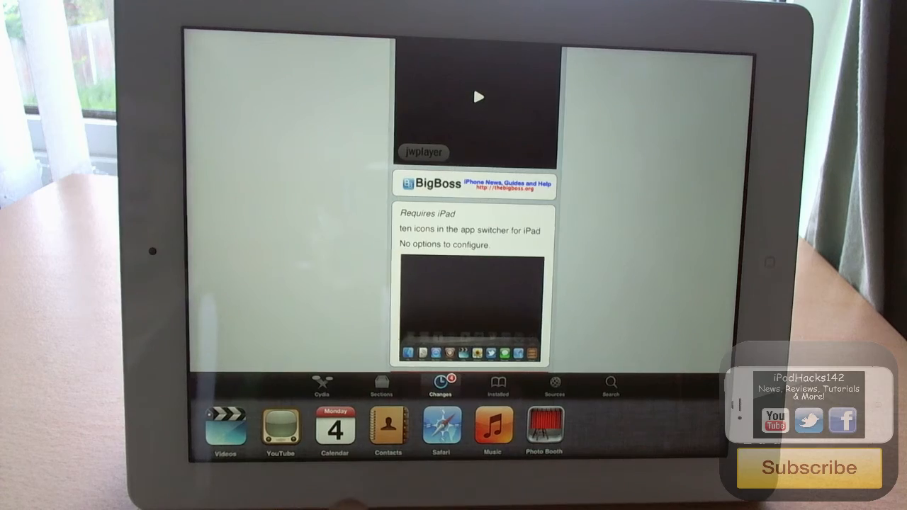
# Launch Calendar from the multitasking bar, showing the June 2012 month view
pyautogui.click(334, 429)
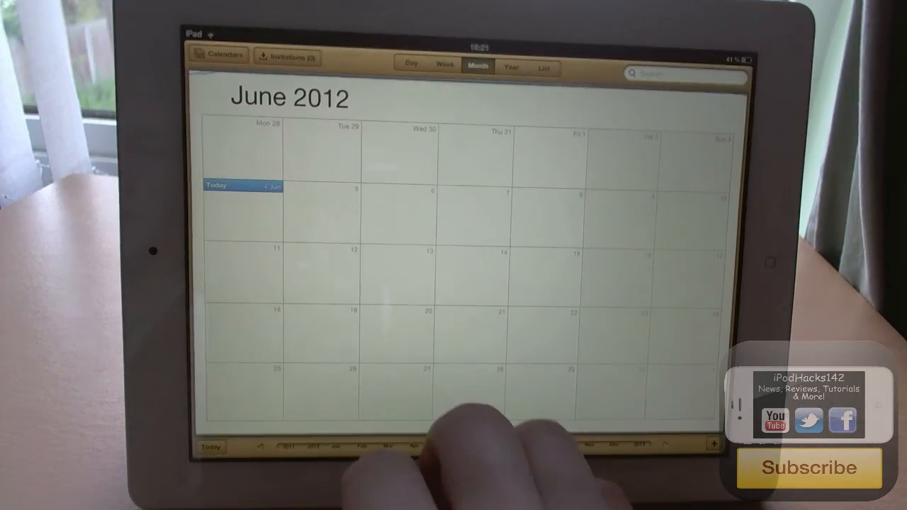